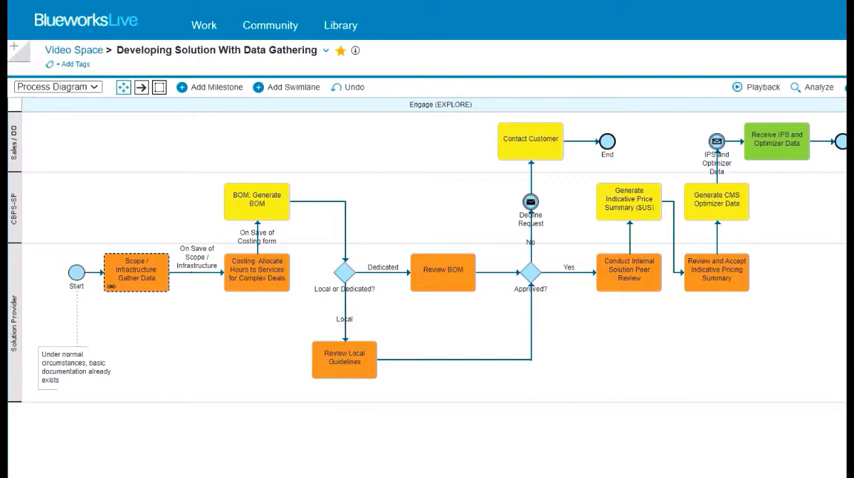
- Switch the diagram into playback mode for the Happy Path playback
{"action": "left_click", "coordinate": [762, 87]}
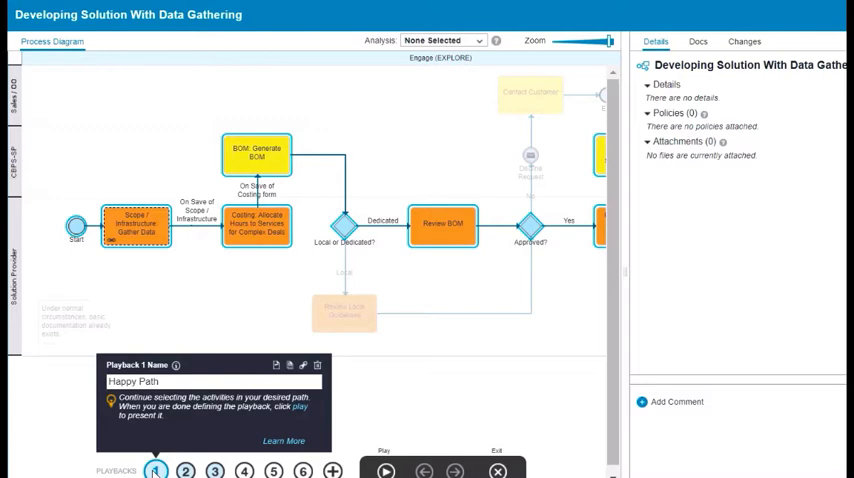
- Present the Happy Path playback and view BOM: Generate BOM's change history
{"action": "left_click", "coordinate": [385, 471]}
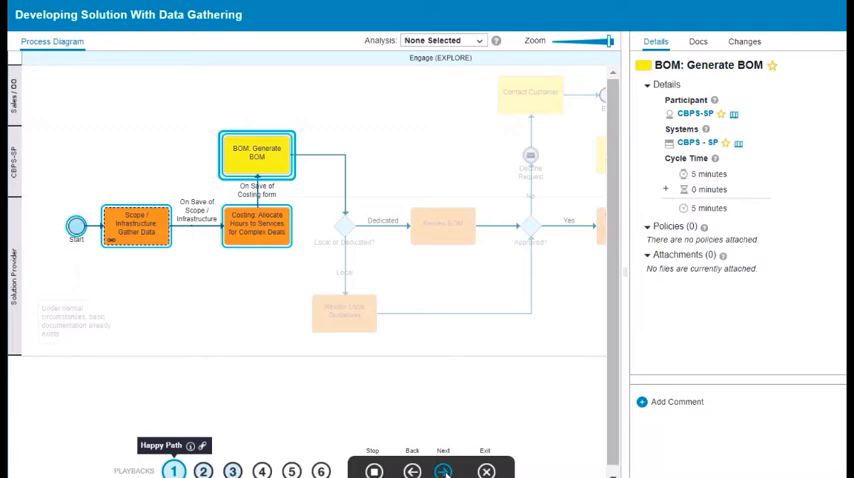
{"action": "left_click", "coordinate": [744, 41]}
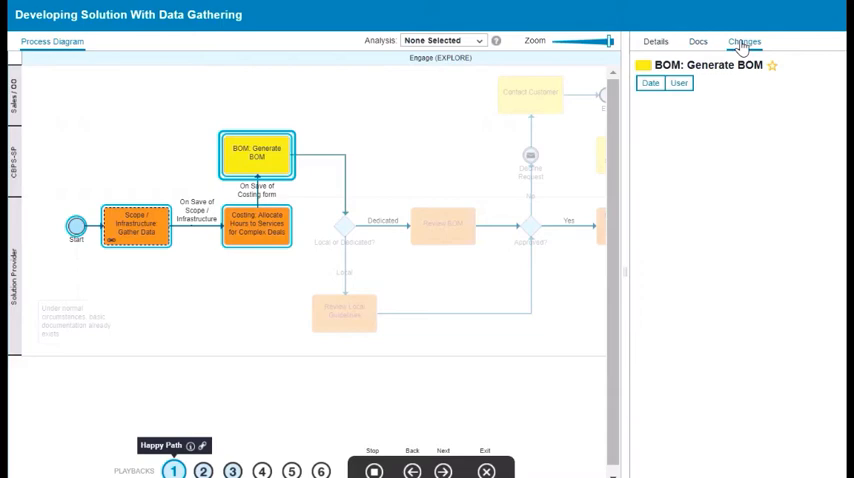
- Return to the Details tab of BOM: Generate BOM
{"action": "left_click", "coordinate": [655, 41]}
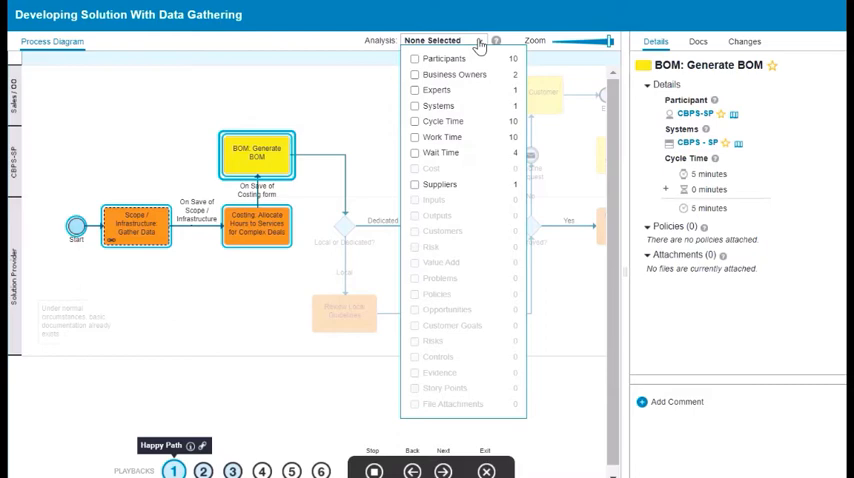
- Add Work Time and Wait Time analysis, then advance playback to Review BOM
{"action": "left_click", "coordinate": [415, 152]}
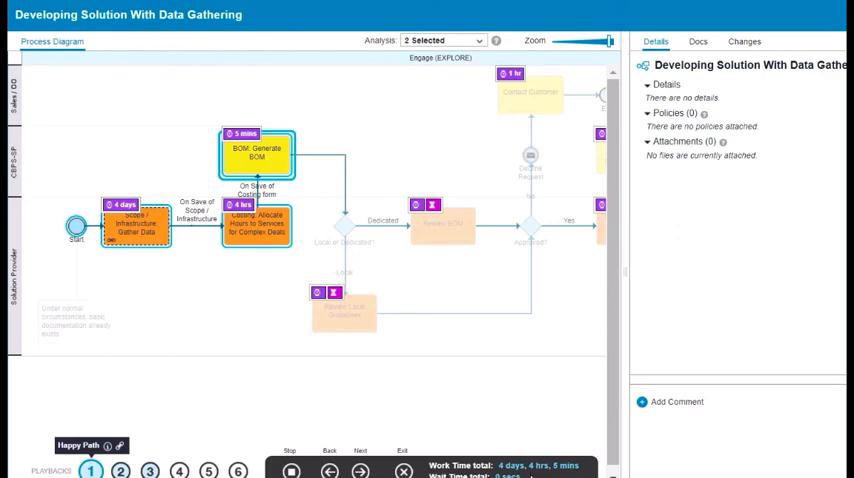
{"action": "left_click", "coordinate": [359, 471]}
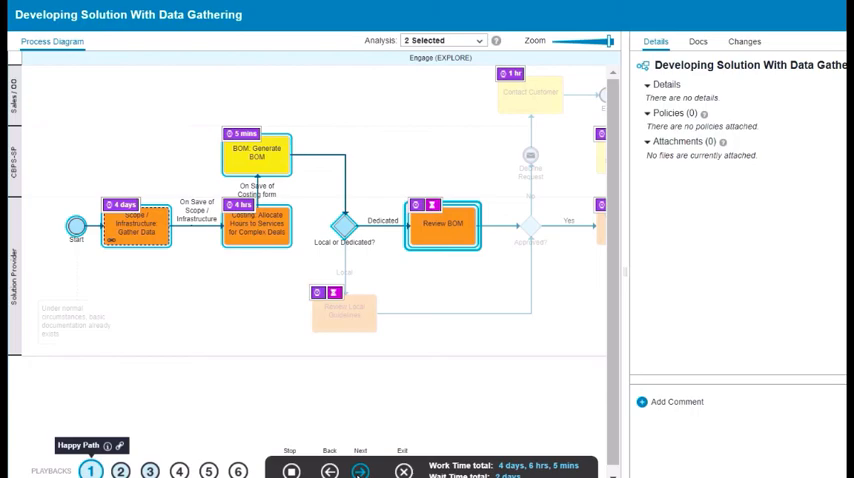